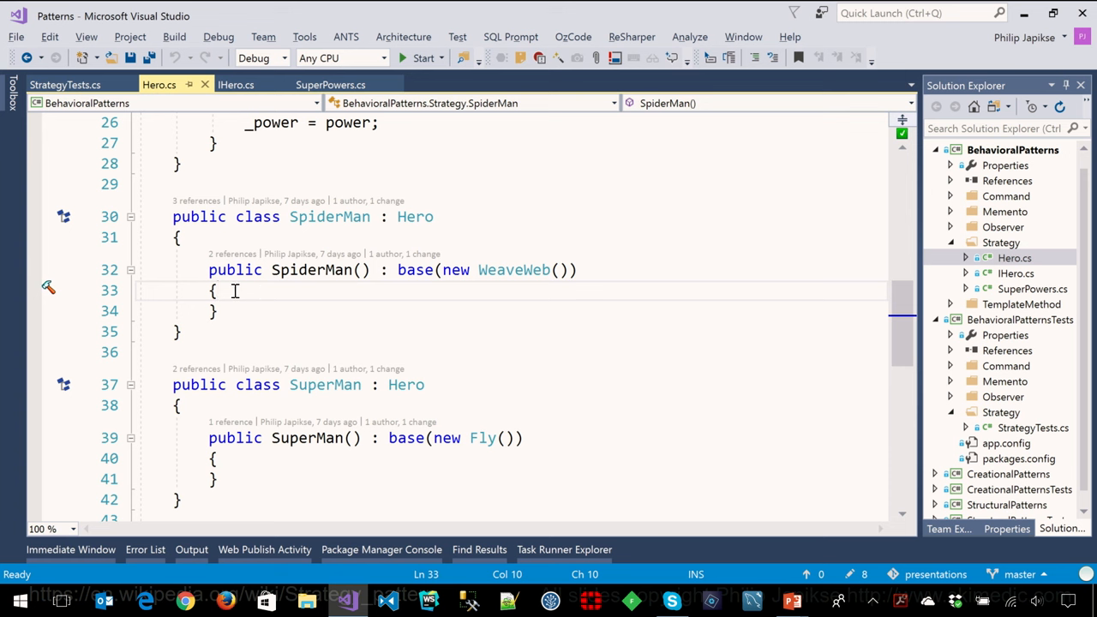
pyautogui.moveTo(751, 312)
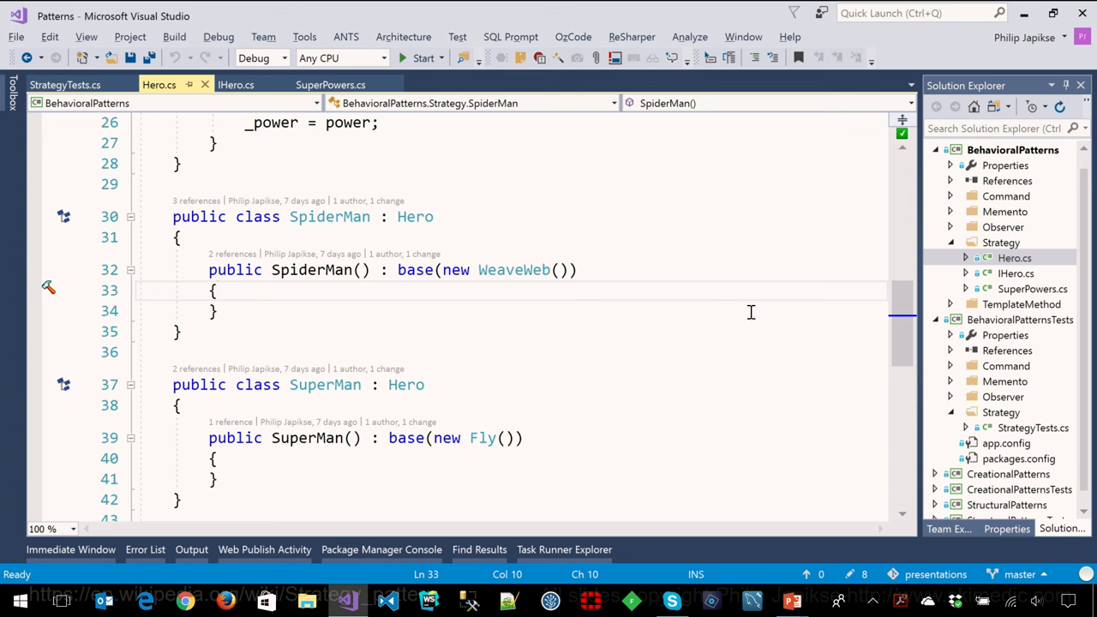